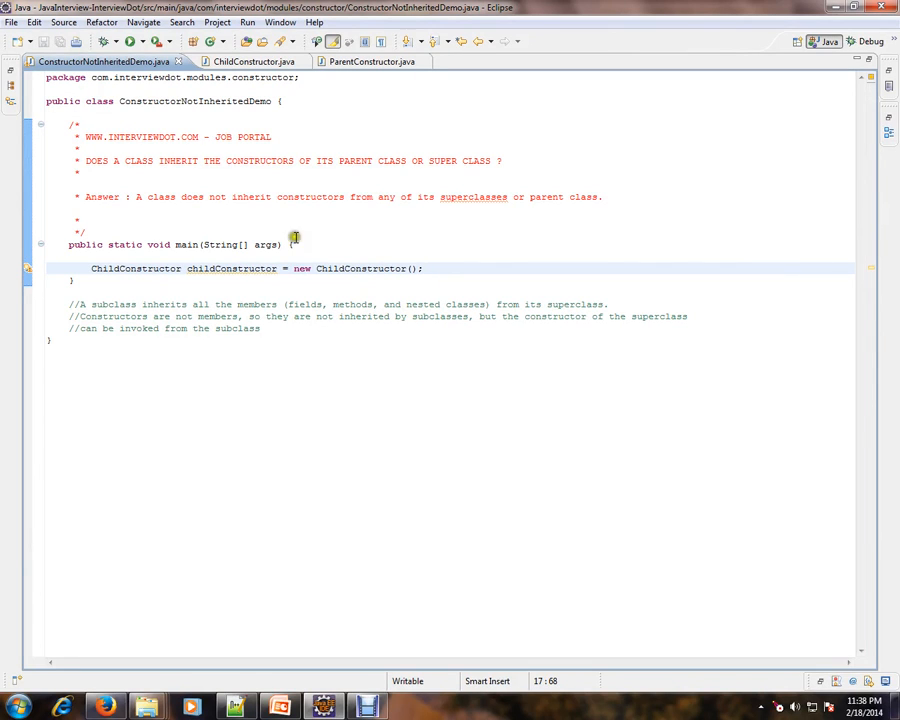
- Highlight the header's site name, then the words 'members' and 'methods' in the trailing comments
double_click(140, 137)
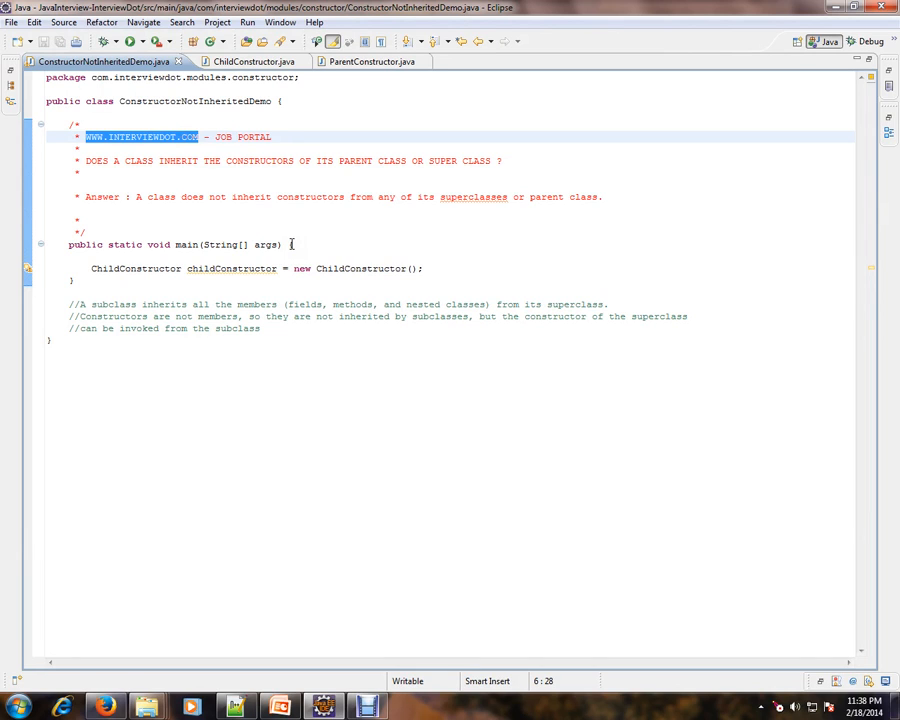
mouse_move(307, 227)
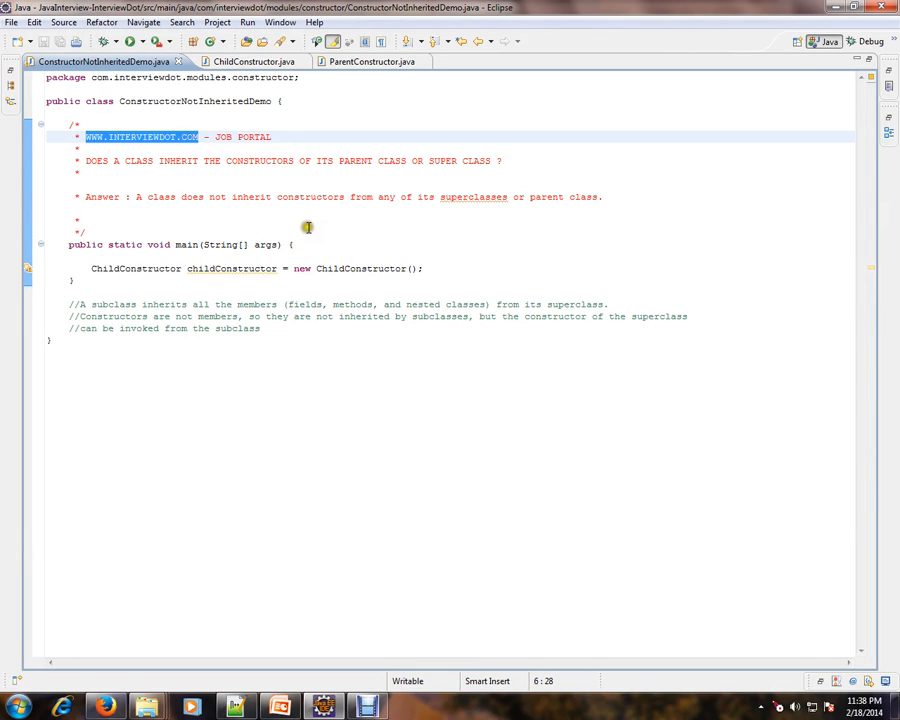
mouse_move(393, 225)
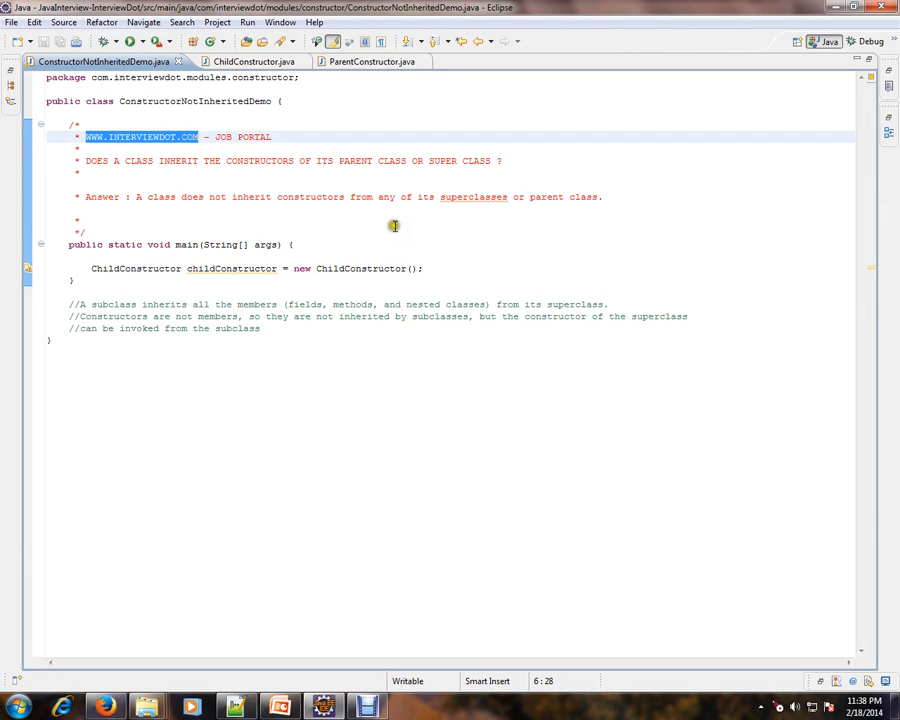
click(118, 161)
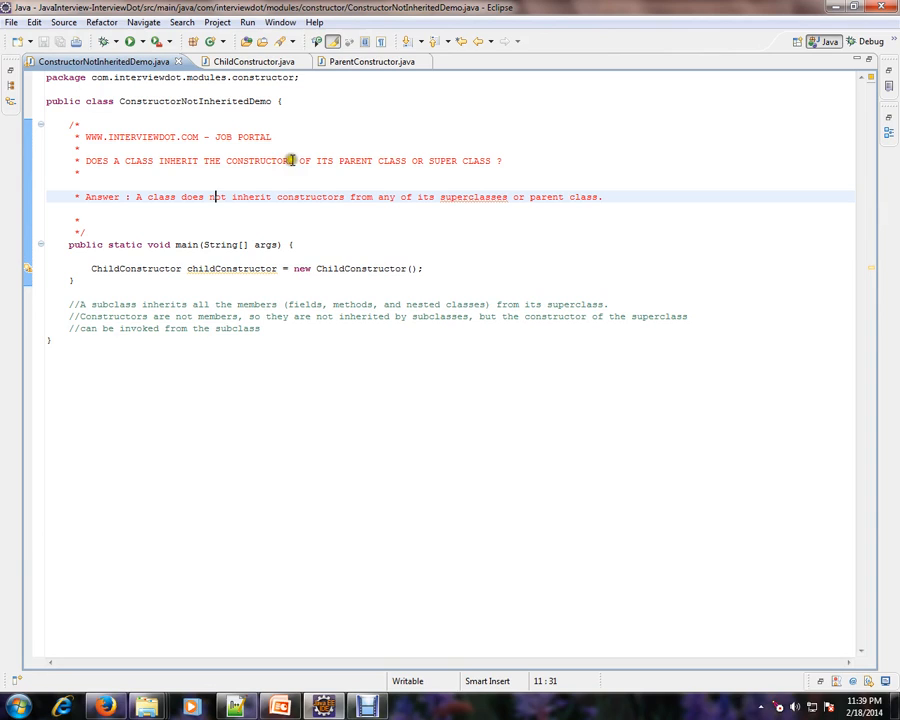
mouse_move(438, 160)
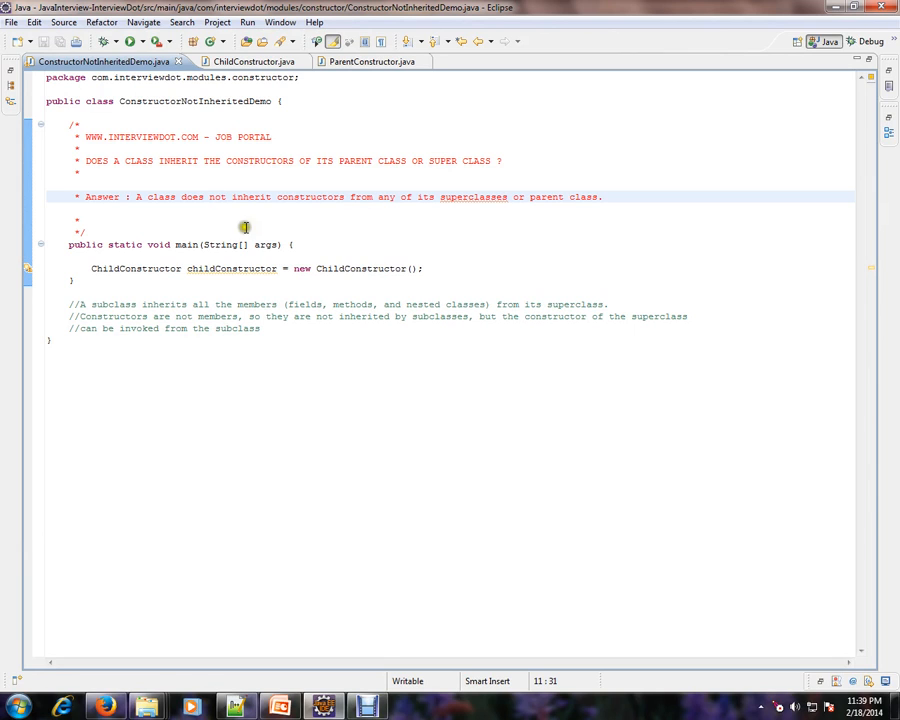
mouse_move(393, 208)
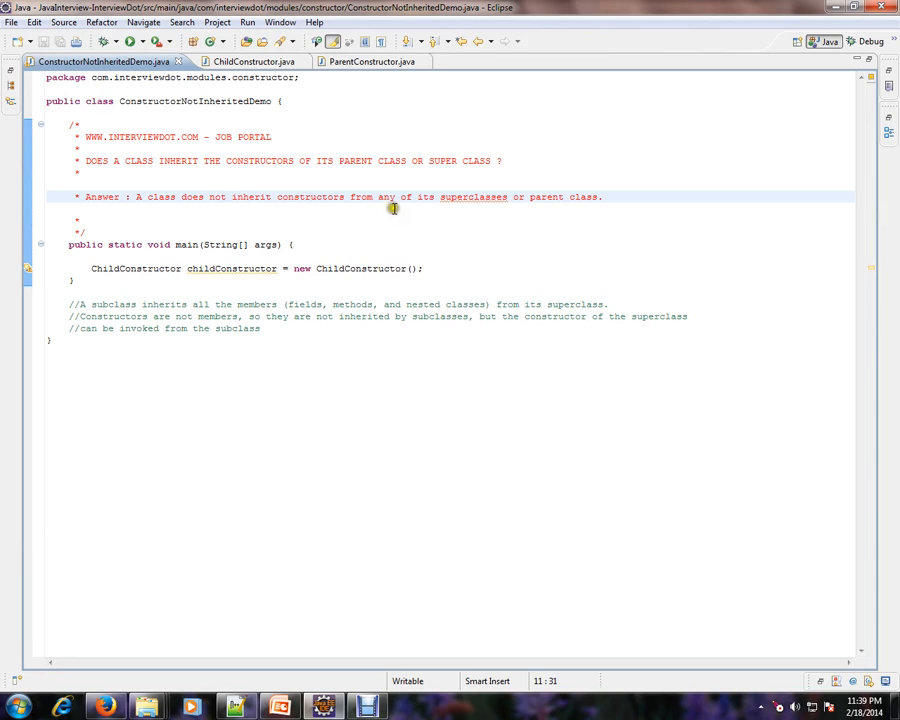
mouse_move(548, 204)
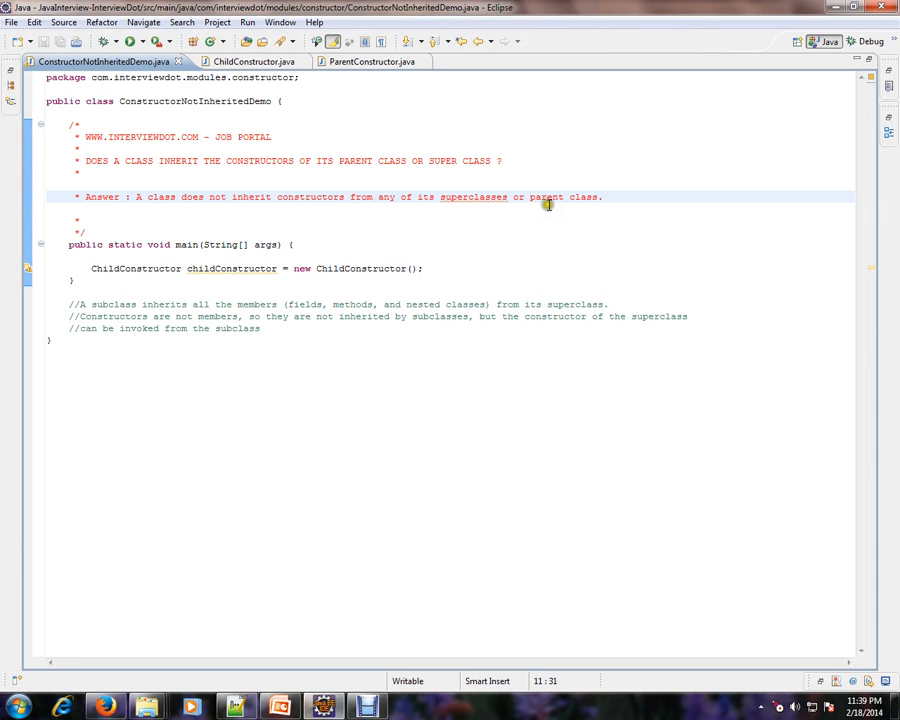
mouse_move(366, 225)
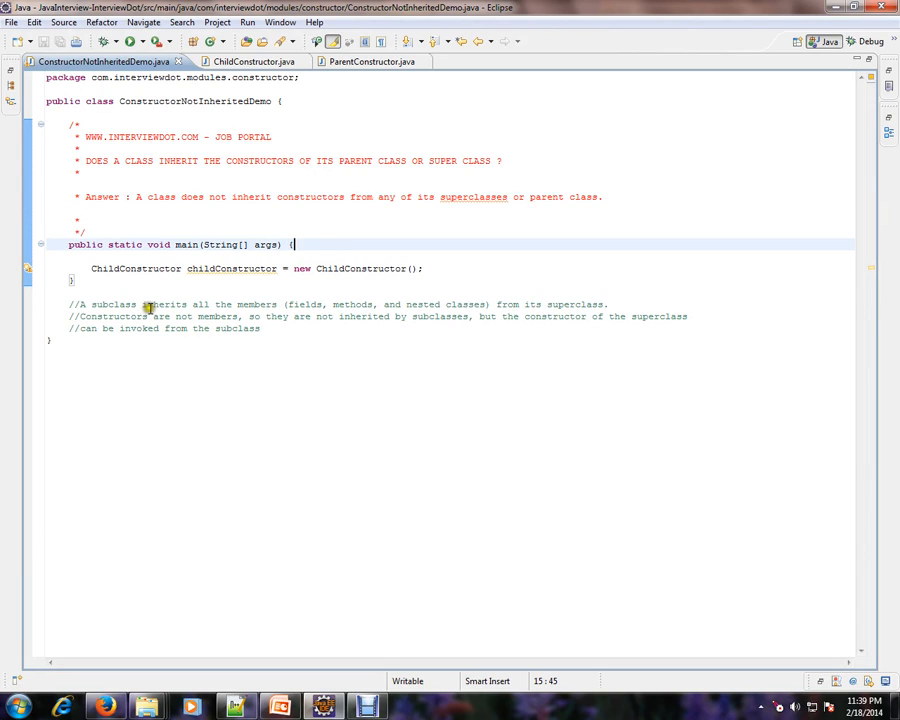
double_click(257, 304)
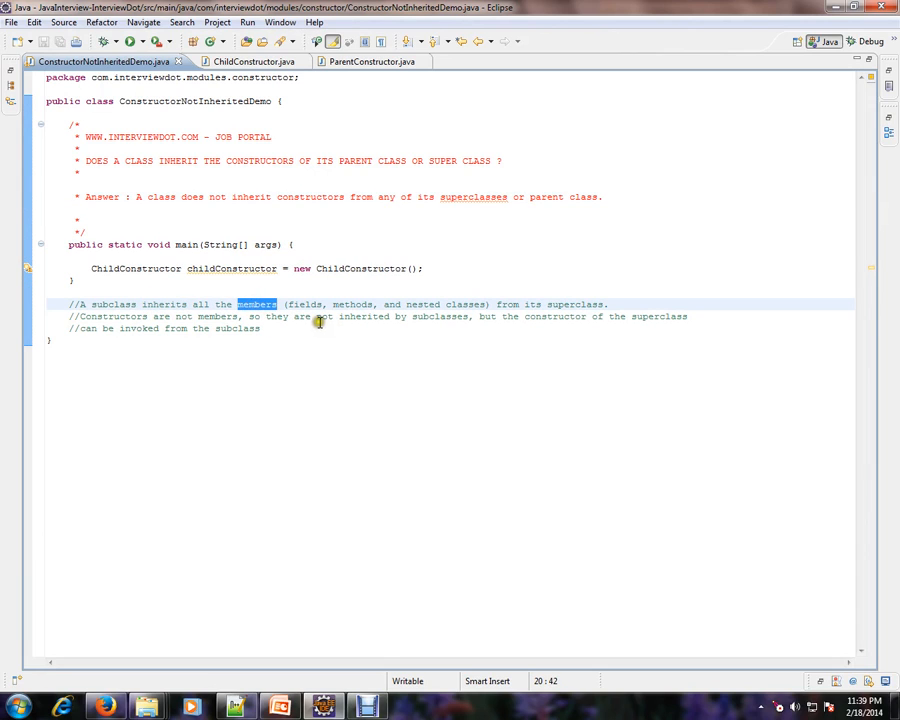
double_click(352, 304)
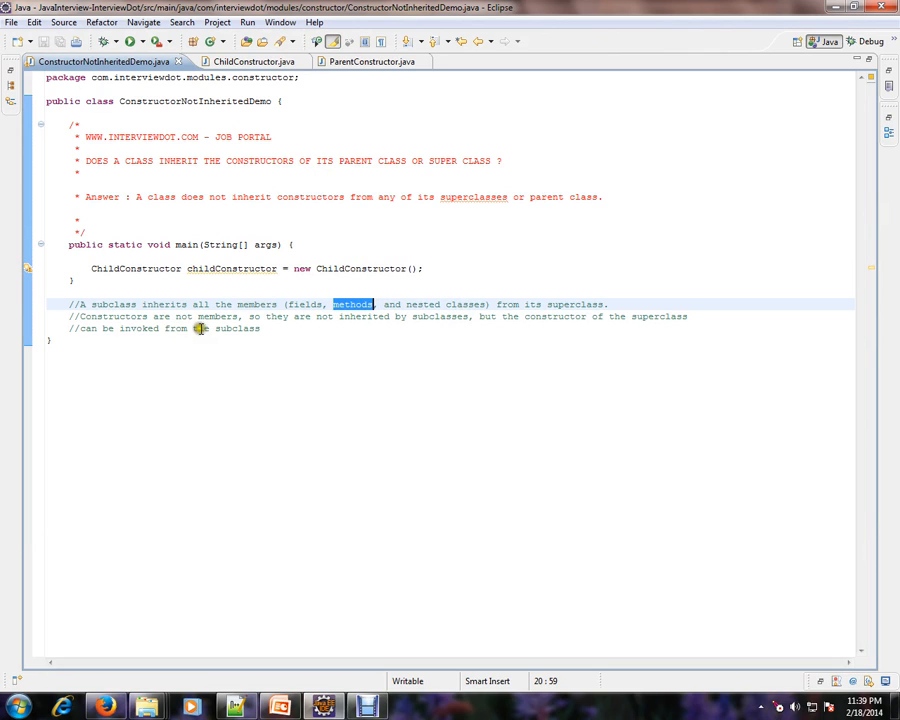
mouse_move(357, 321)
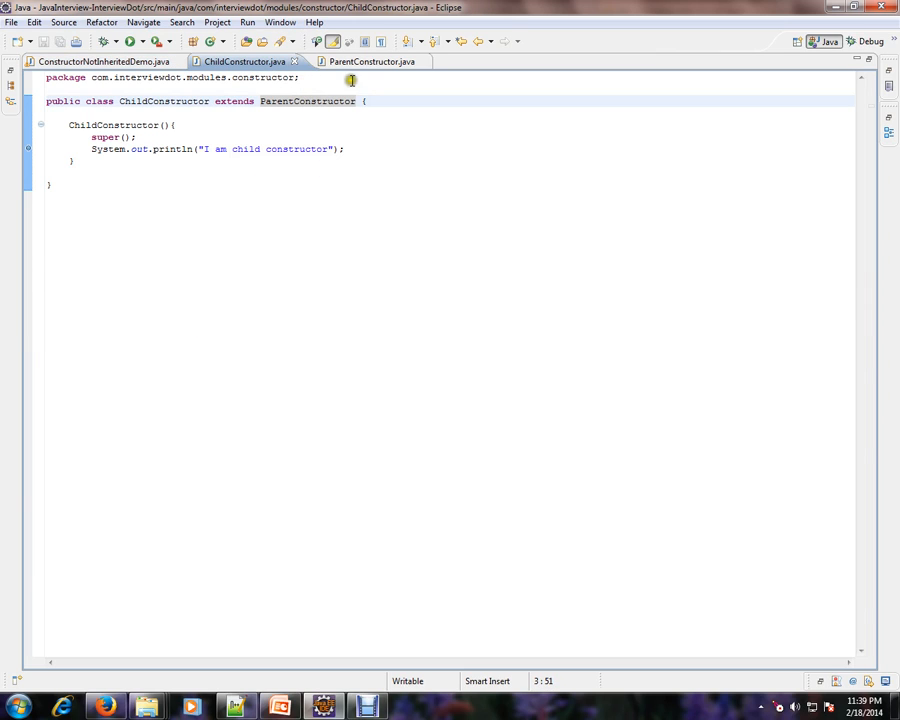
click(363, 61)
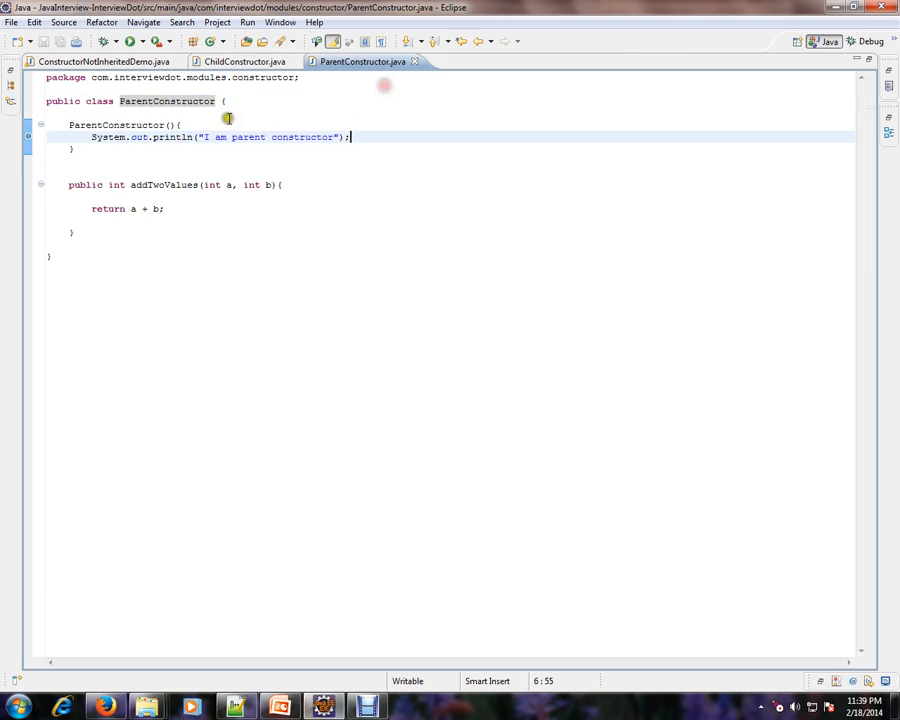
double_click(118, 124)
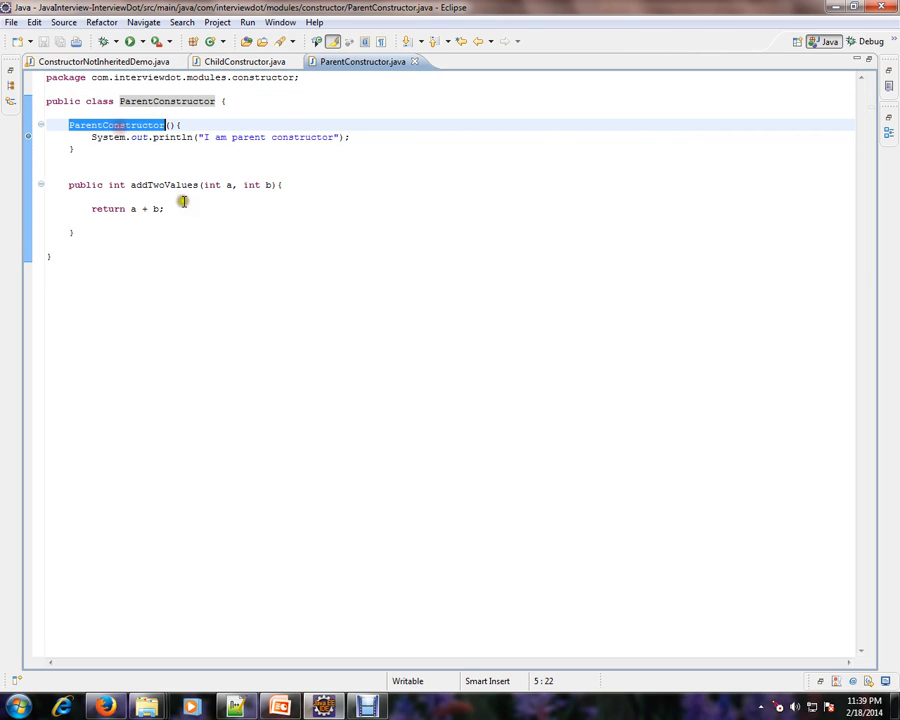
click(244, 61)
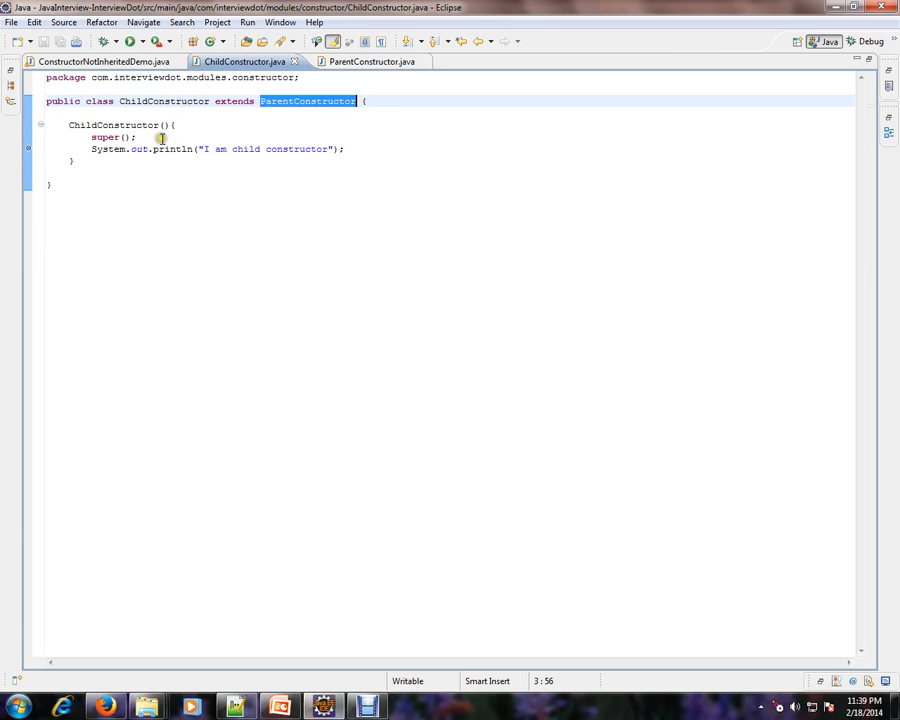
mouse_move(233, 129)
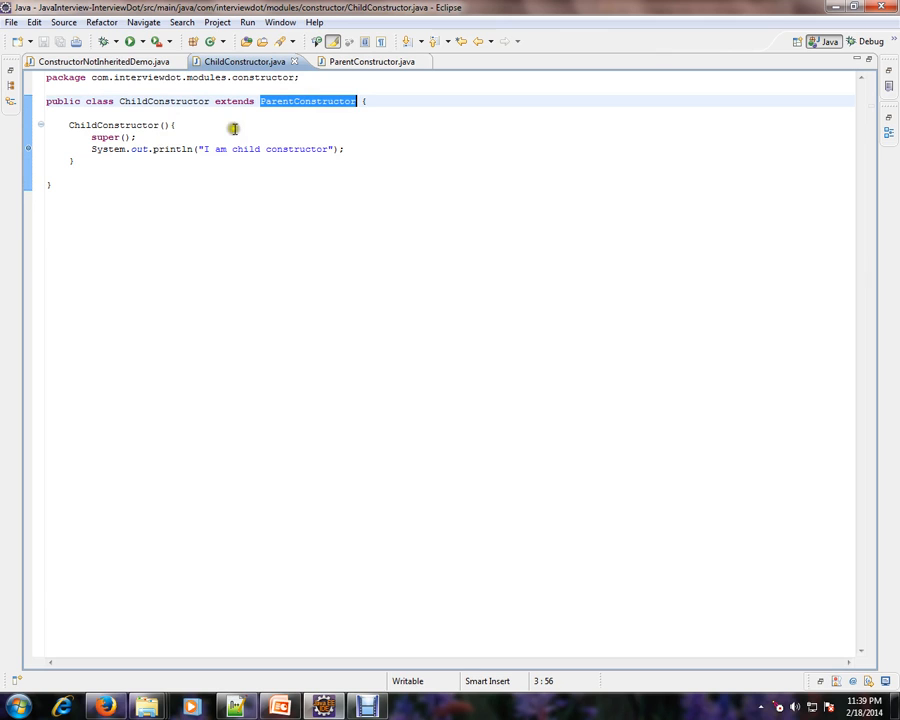
- Highlight the super() call in ChildConstructor's constructor, then switch back to ConstructorNotInheritedDemo.java
click(367, 61)
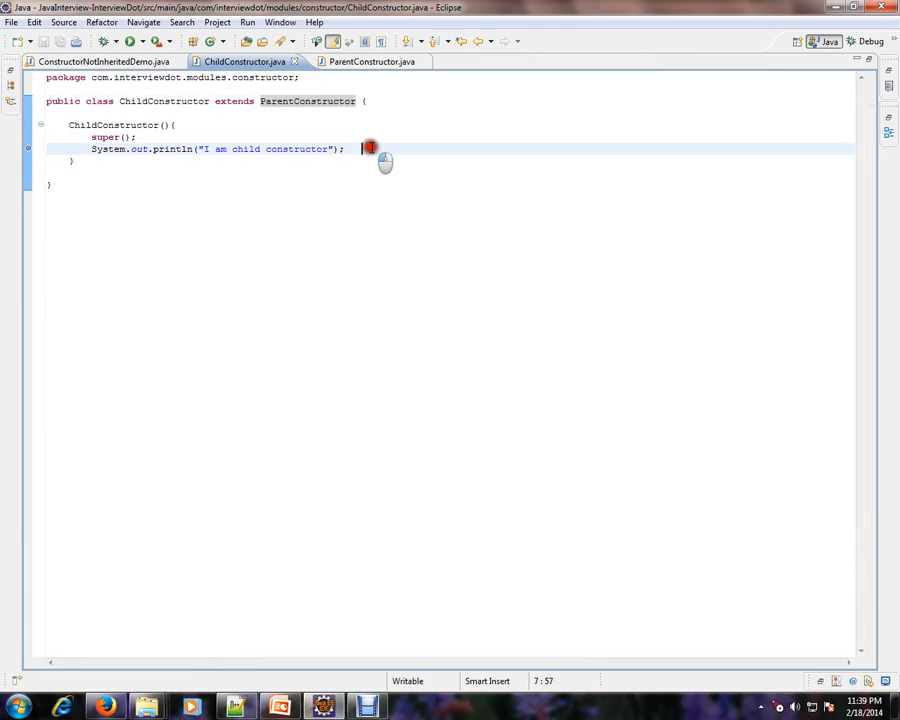
double_click(105, 137)
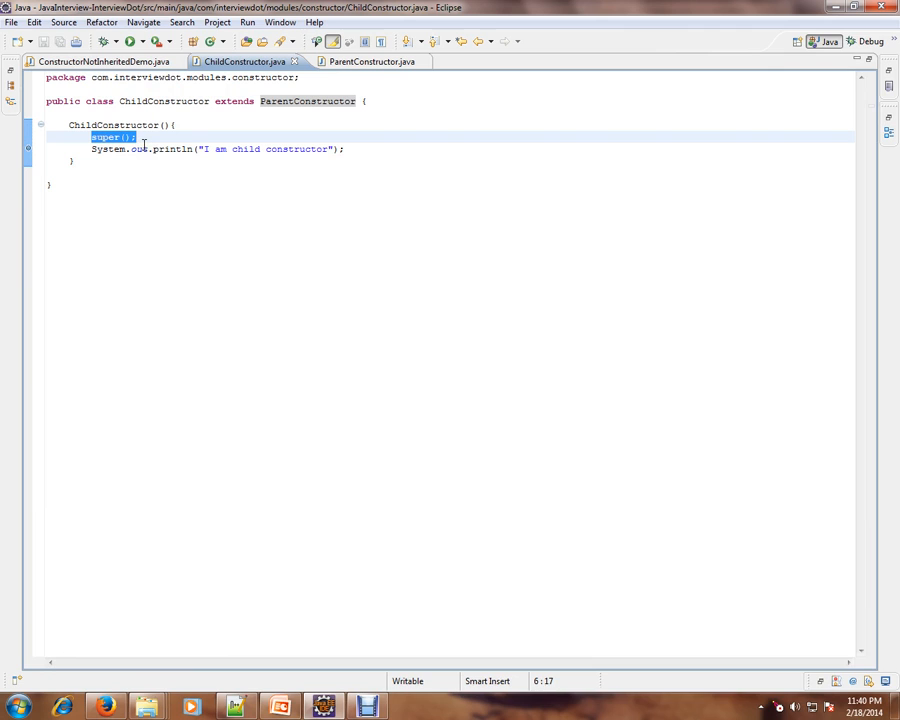
click(100, 61)
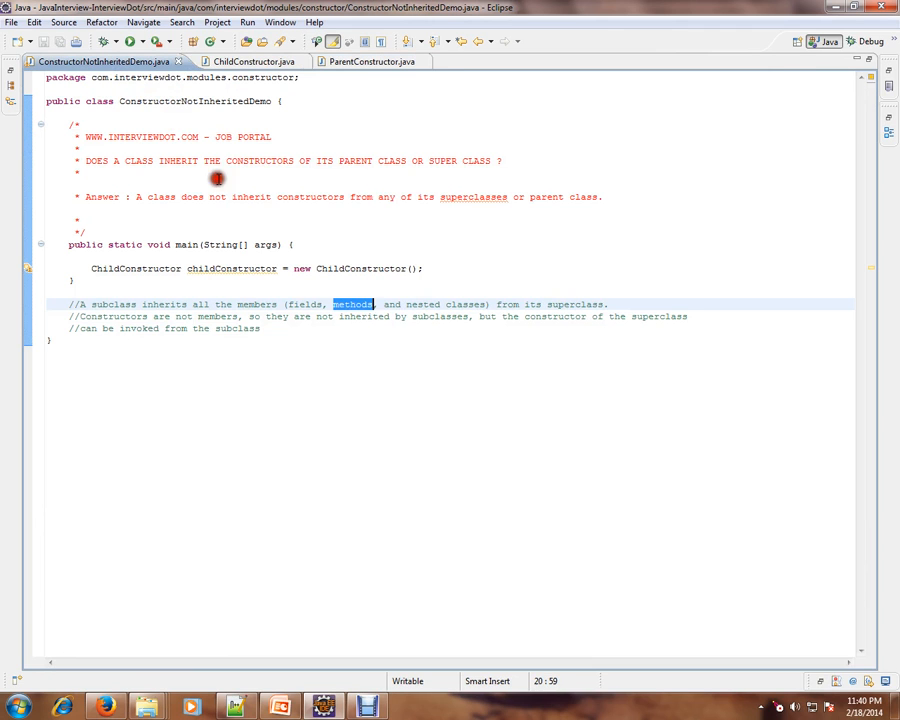
click(260, 328)
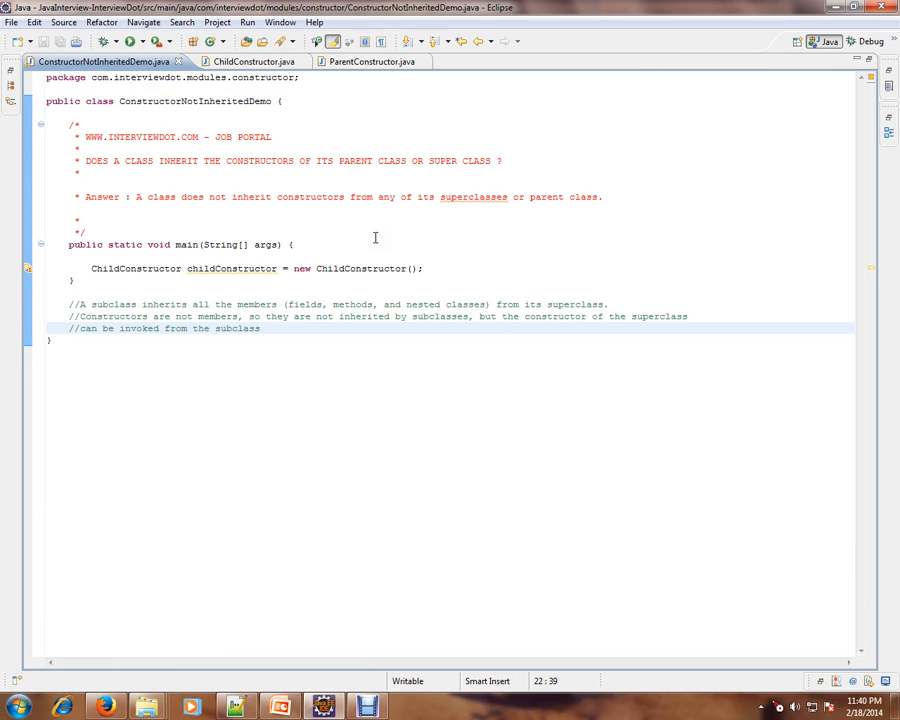
mouse_move(374, 292)
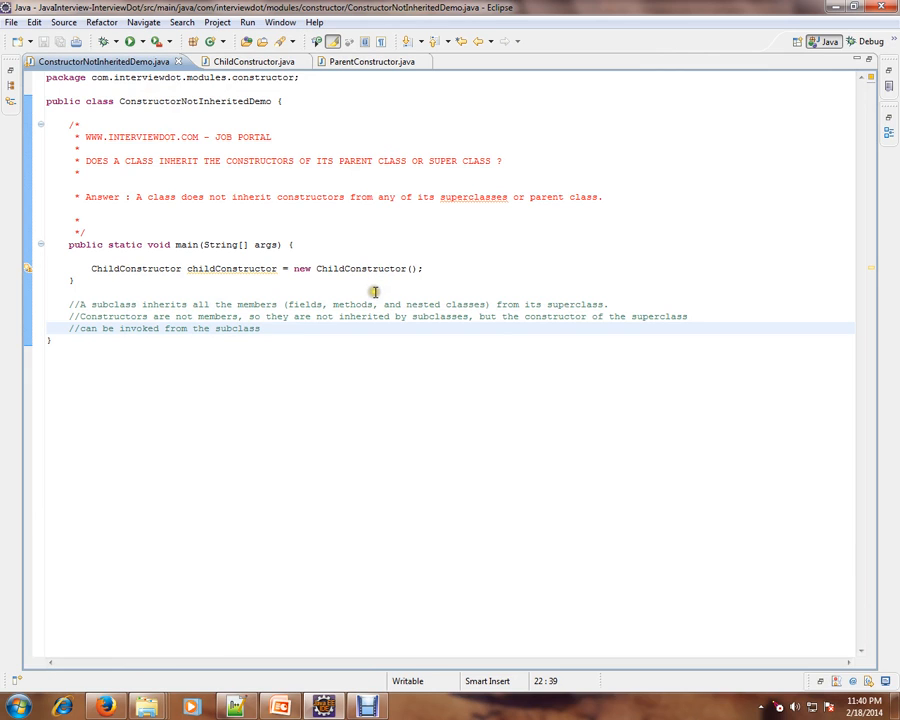